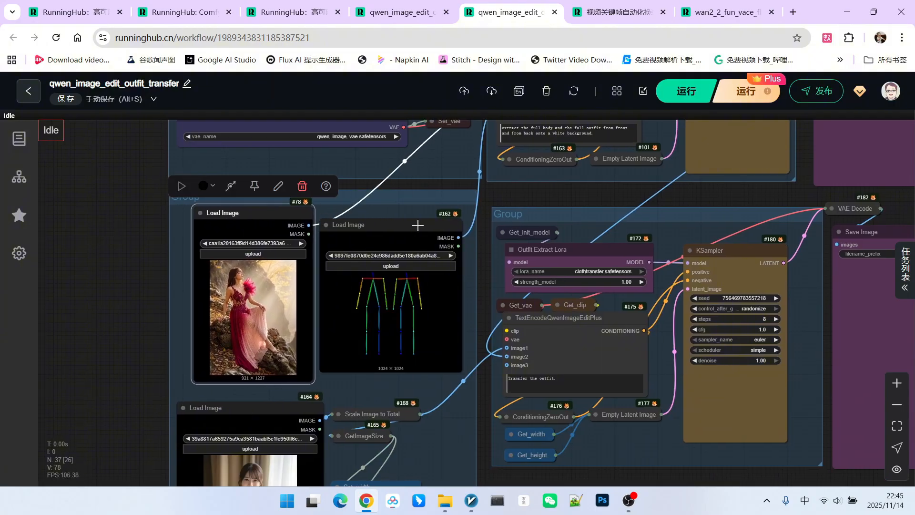
# - Scroll through the outfit results, then switch to the 视频关键帧自动化换装 workflow tab
pyautogui.scroll(-3)
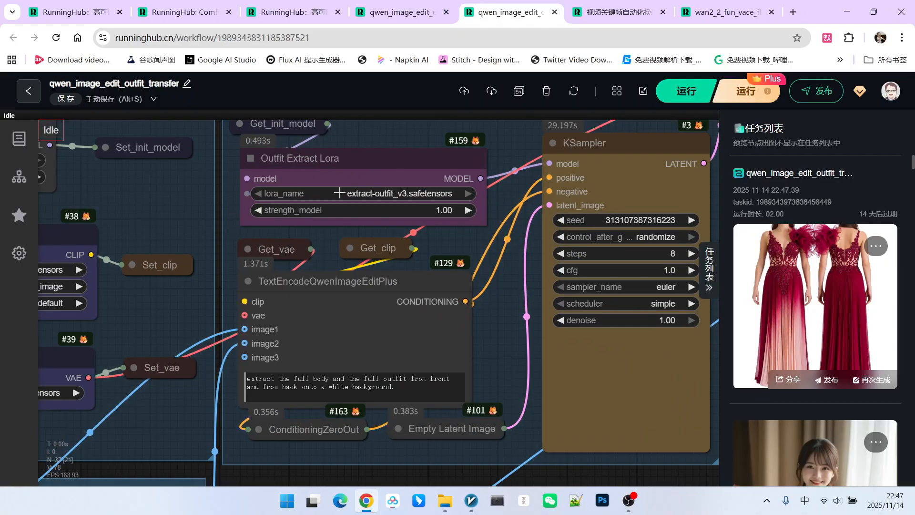
pyautogui.moveTo(386, 169)
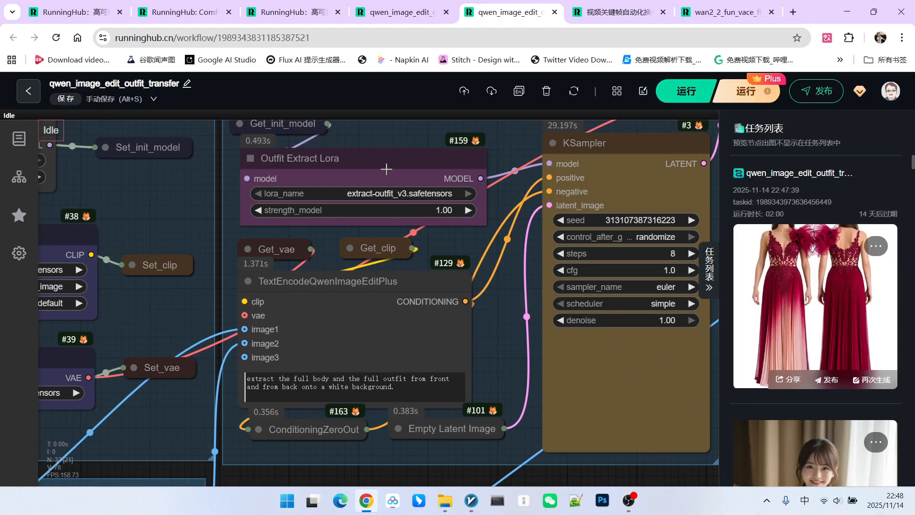
pyautogui.scroll(-3)
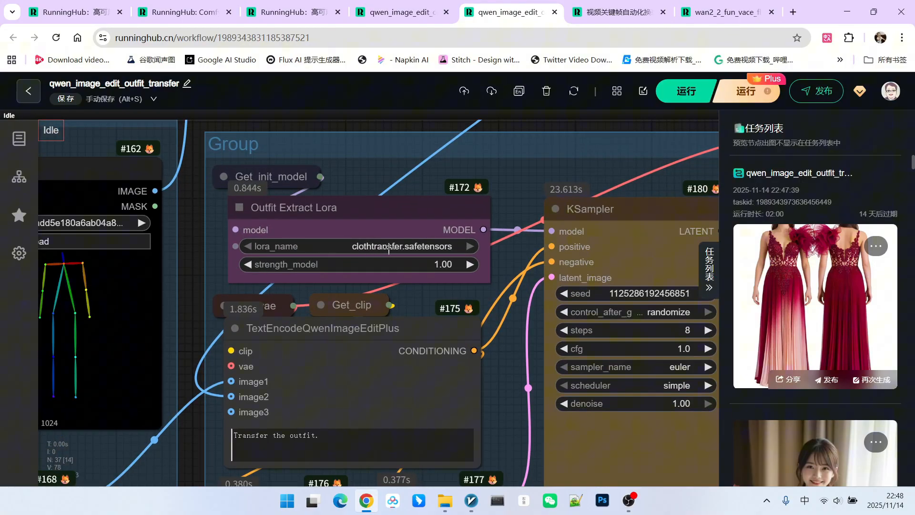
pyautogui.scroll(-3)
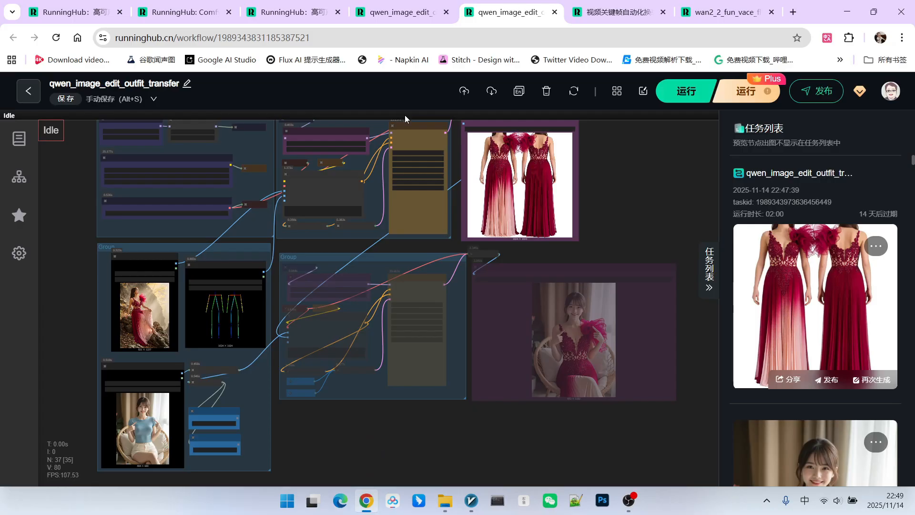
pyautogui.moveTo(547, 91)
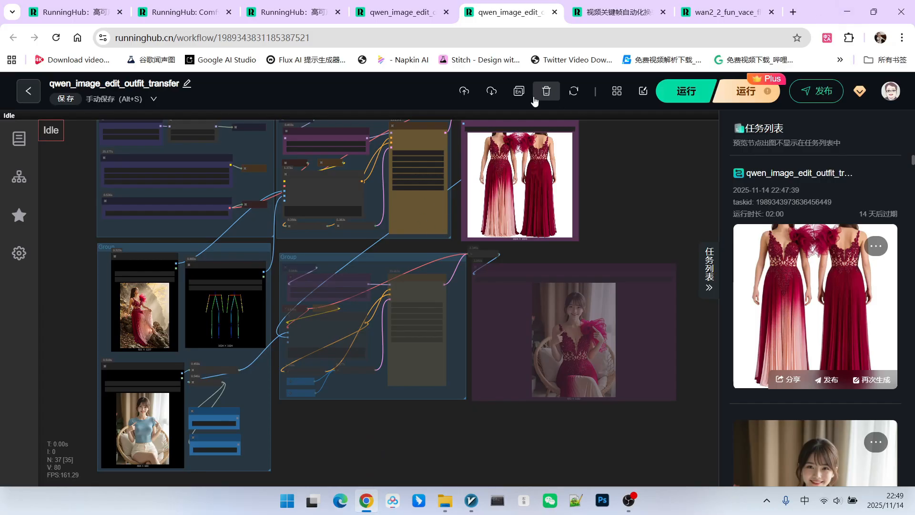
pyautogui.click(616, 11)
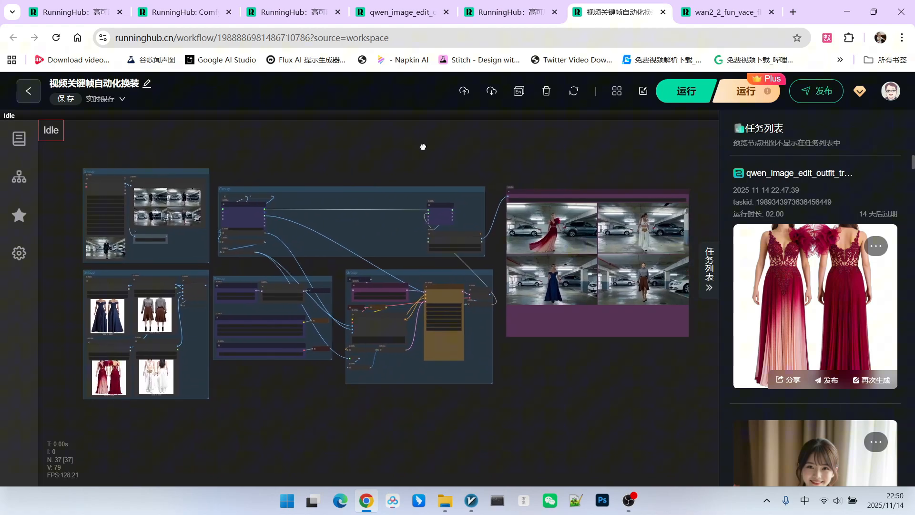
pyautogui.moveTo(412, 149)
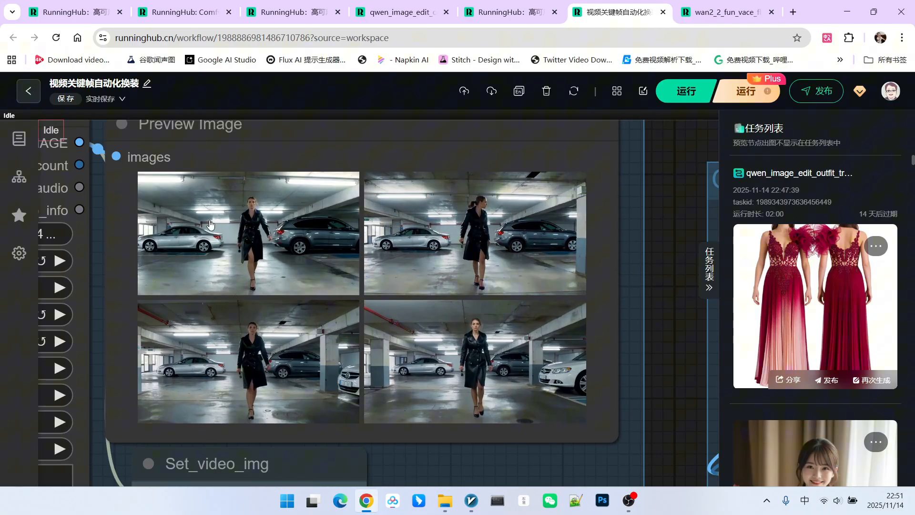
# - Enlarge the last extracted keyframe of the woman in the black leather coat in the Preview Image node
pyautogui.click(474, 361)
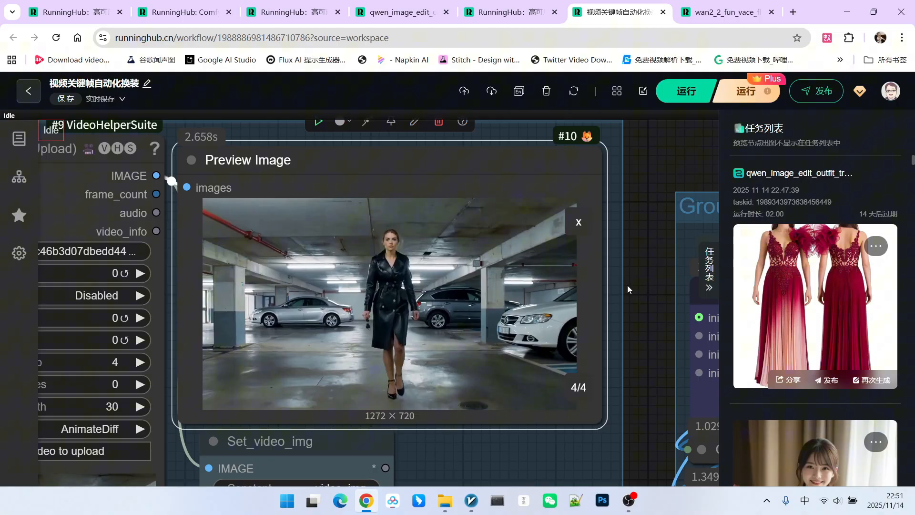
pyautogui.click(578, 222)
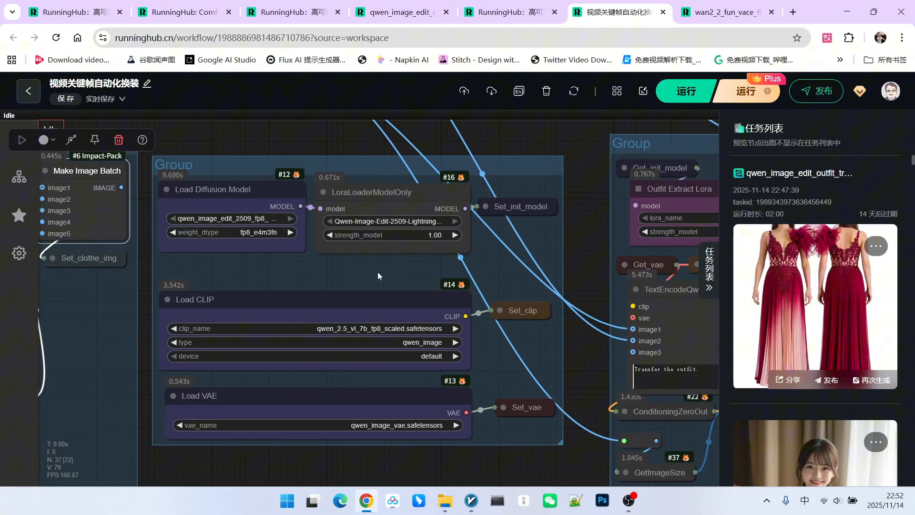
pyautogui.moveTo(371, 274)
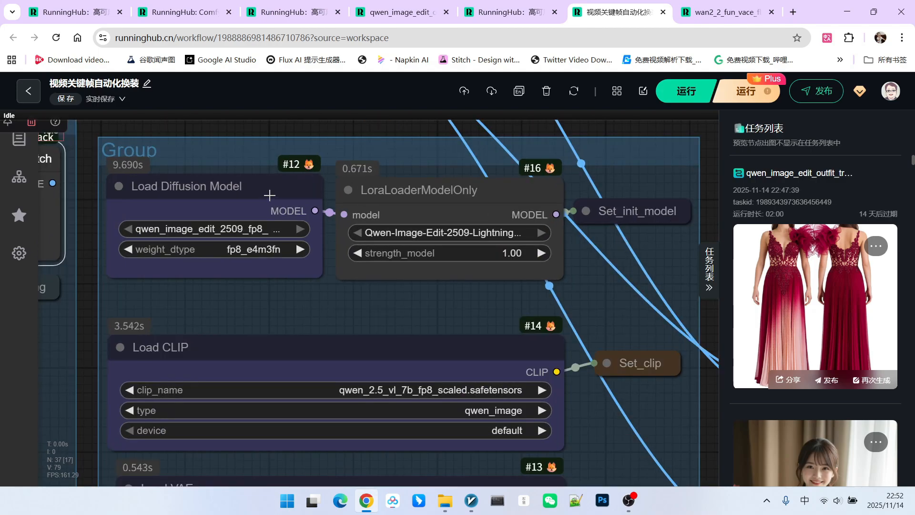
pyautogui.scroll(3)
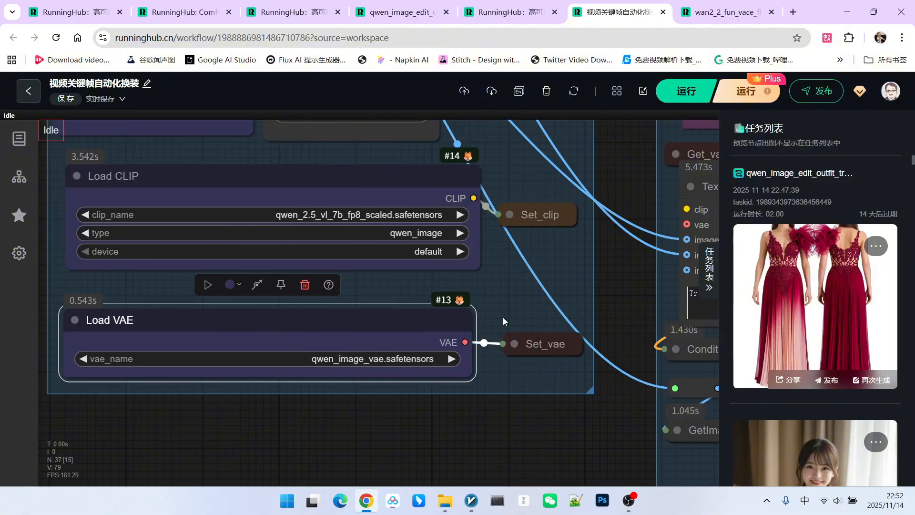
pyautogui.scroll(-3)
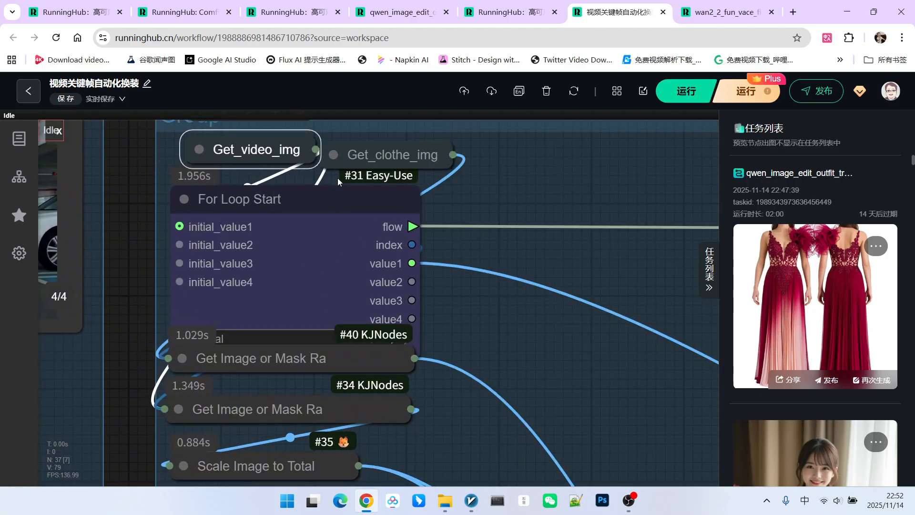
pyautogui.moveTo(391, 149)
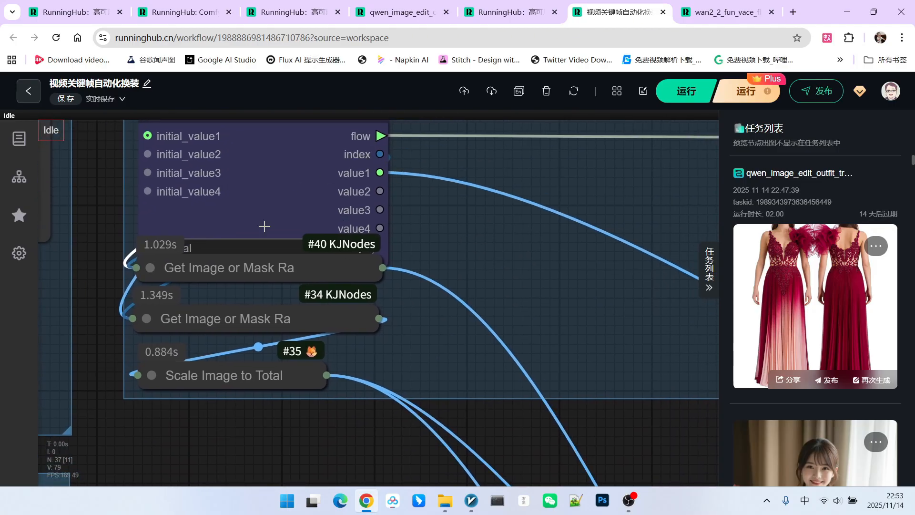
pyautogui.moveTo(144, 299)
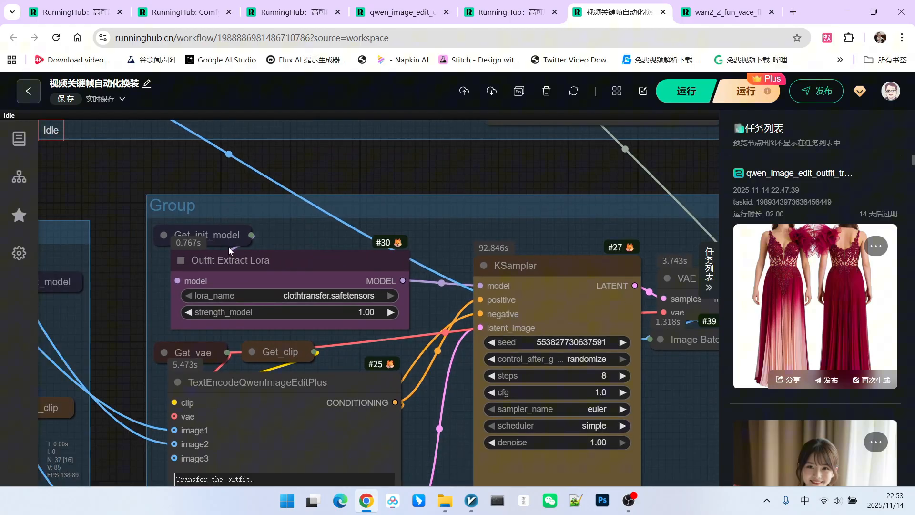
pyautogui.click(230, 259)
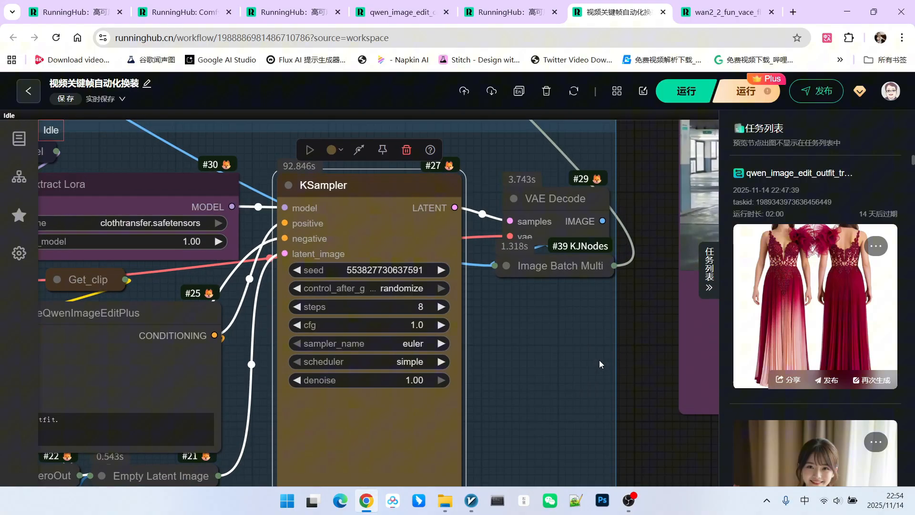
pyautogui.moveTo(453, 309)
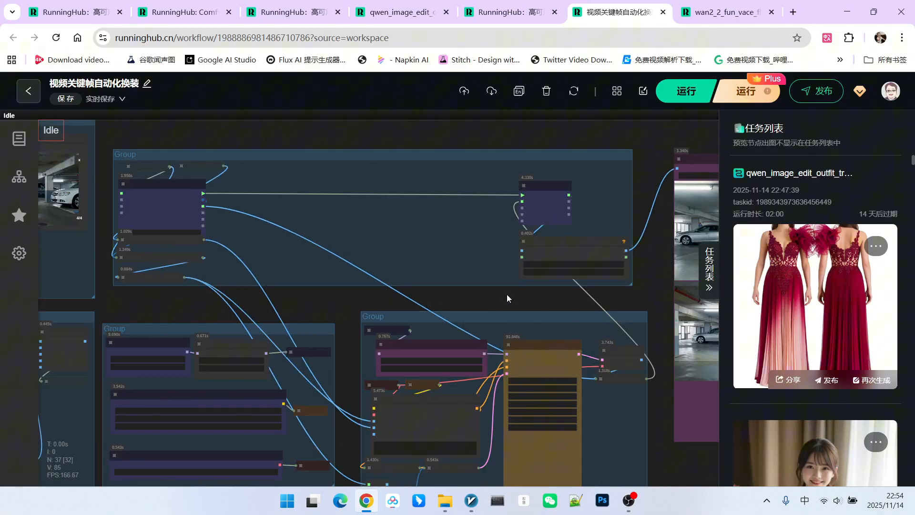
pyautogui.scroll(3)
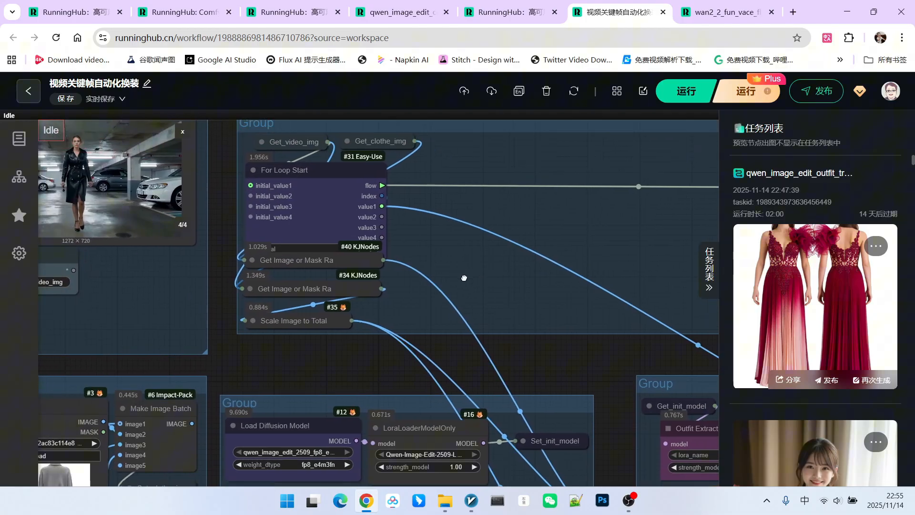
pyautogui.scroll(-3)
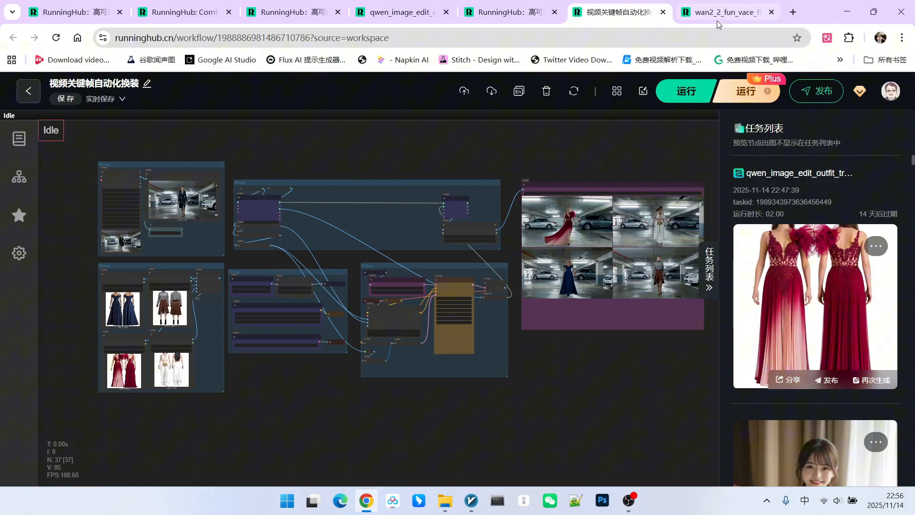
# - Switch to the wan2_2_fun_vace_flfv_changefit workflow tab loading the garage keyframes
pyautogui.click(726, 11)
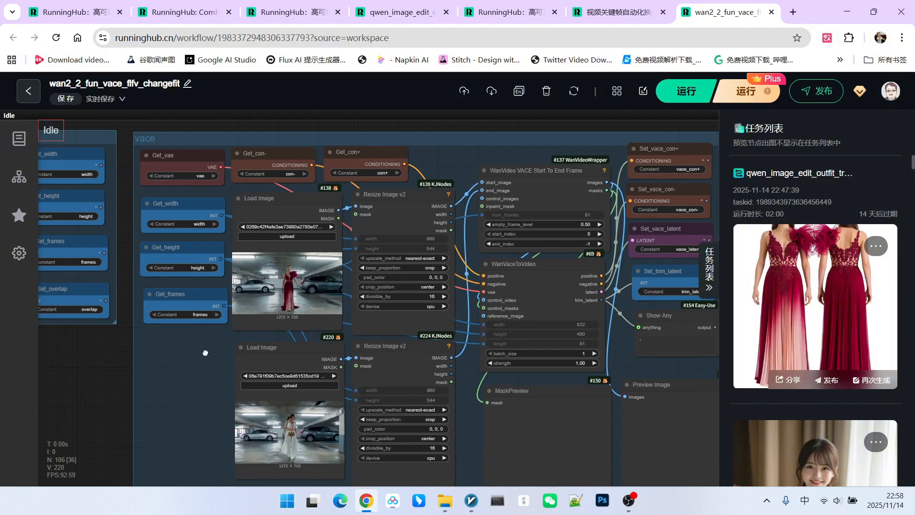
pyautogui.scroll(3)
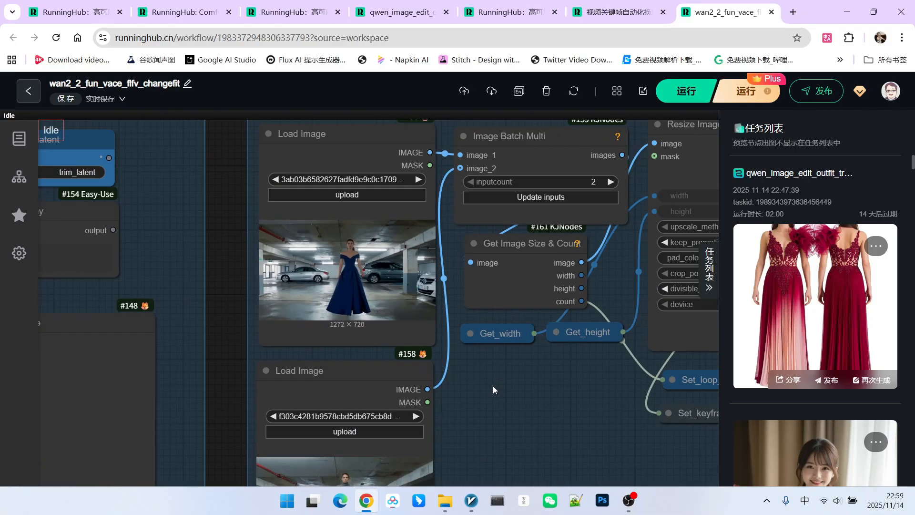
pyautogui.scroll(-3)
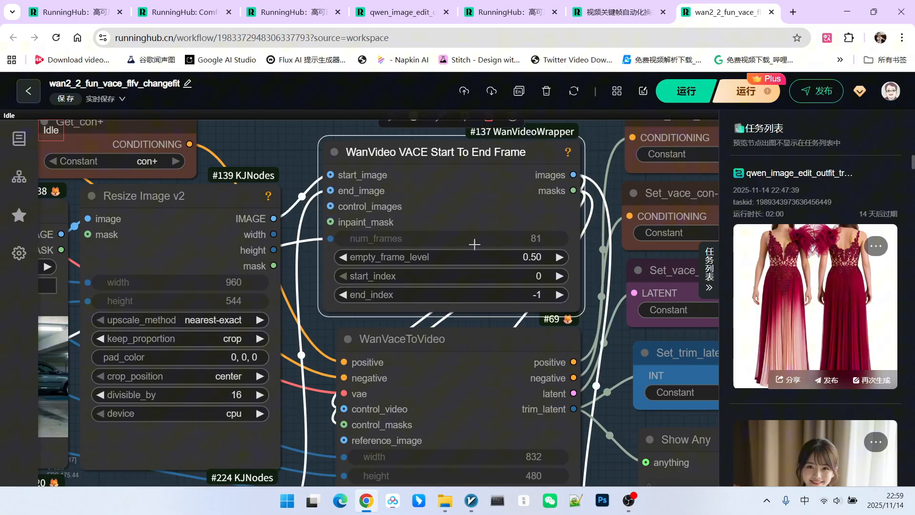
pyautogui.scroll(-3)
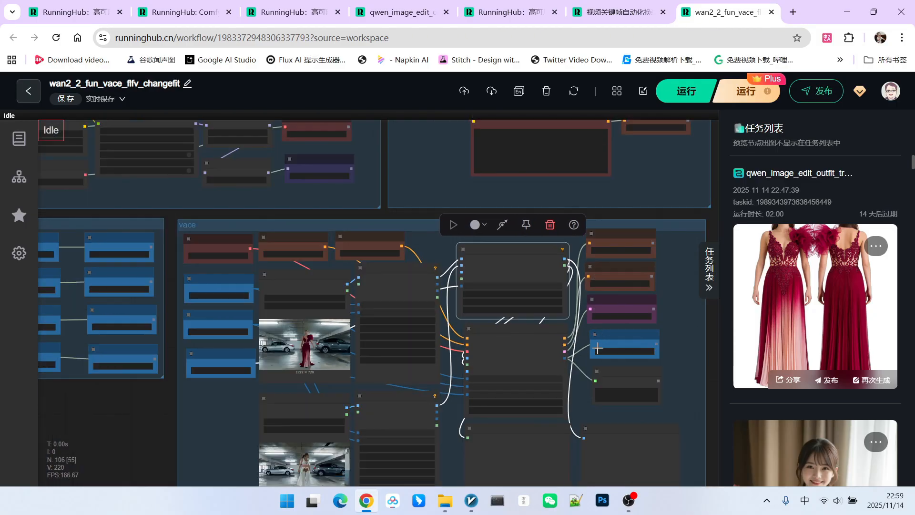